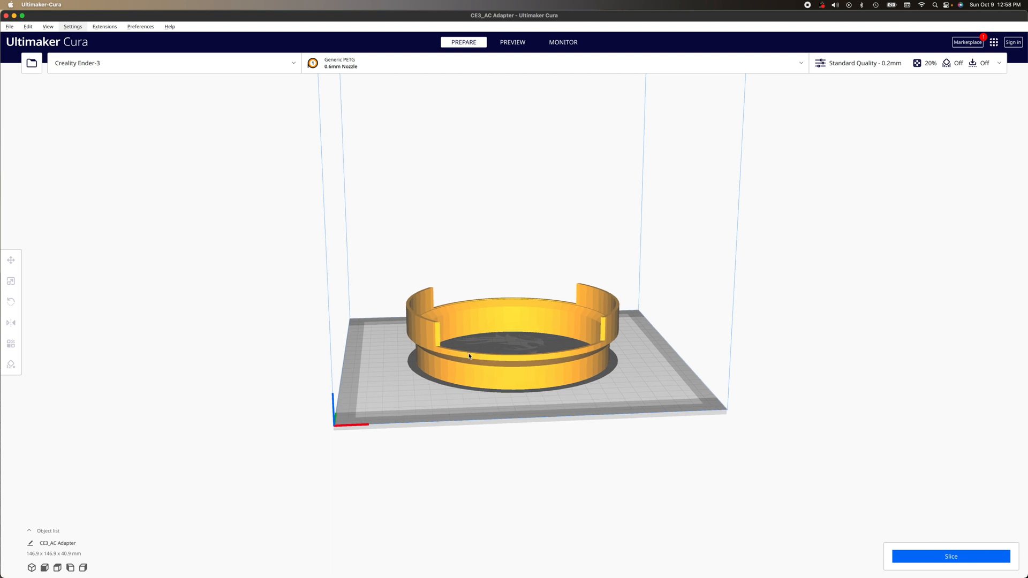
mouse_move(506, 381)
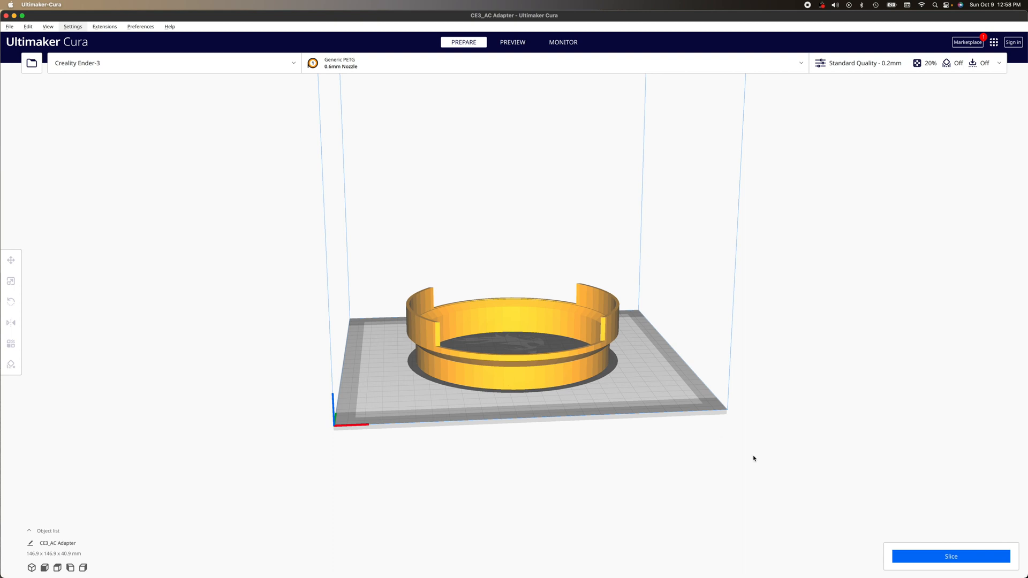
- Slice the adapter to get the 2 h 49 min, 47 g, 15.38 m estimate
click(950, 556)
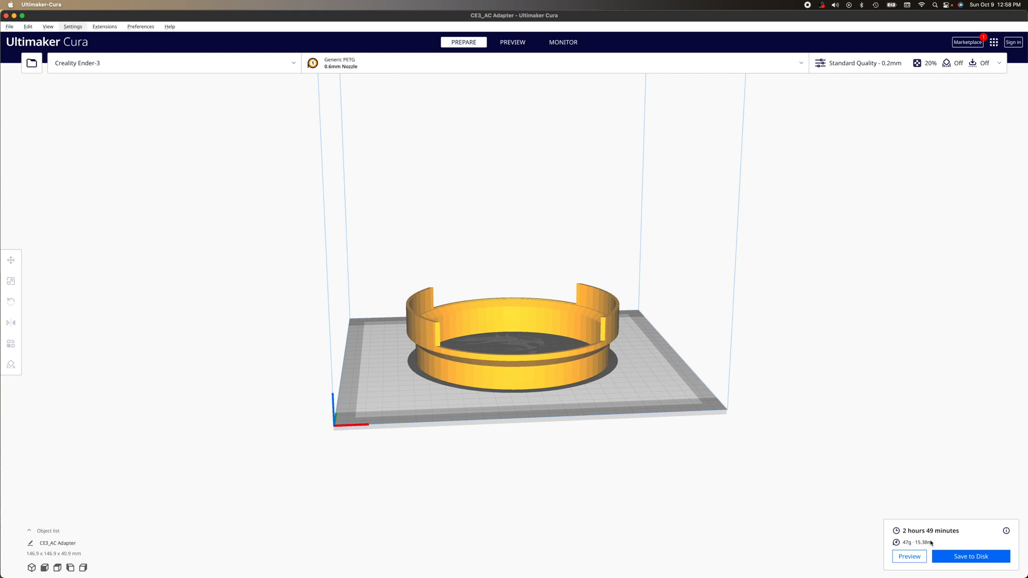
mouse_move(946, 541)
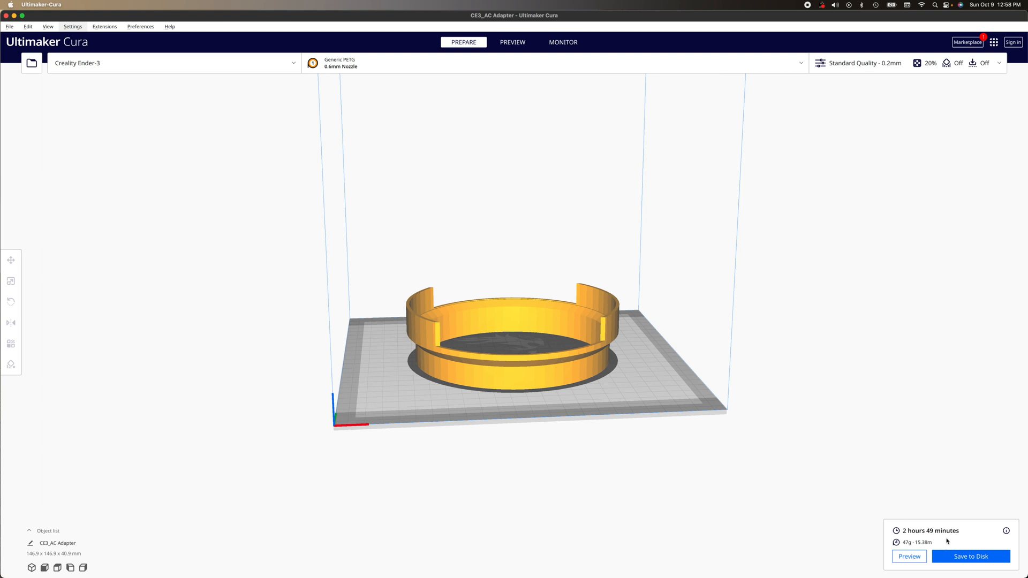
mouse_move(818, 447)
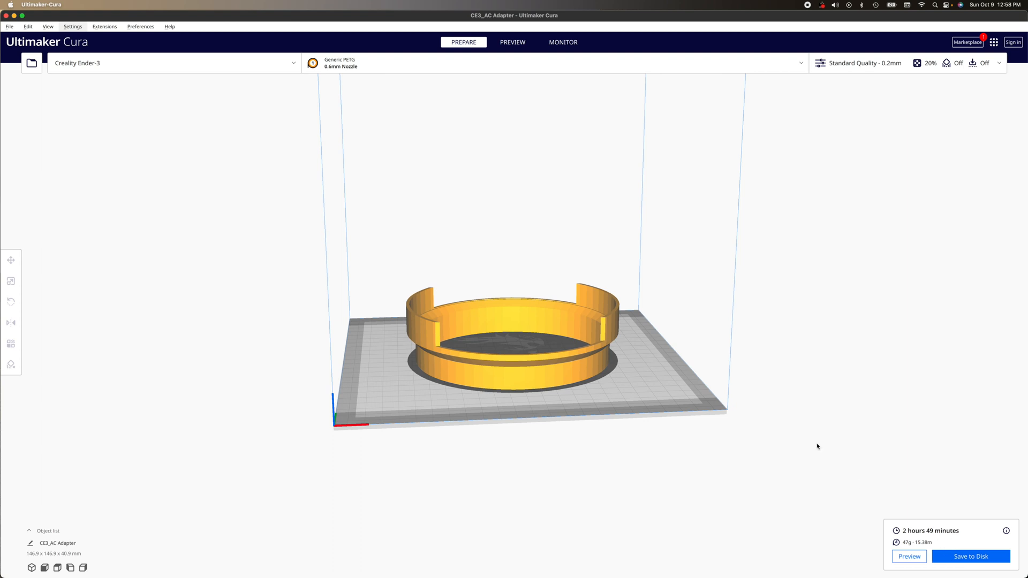
- Show the Materials preferences page with Generic PETG's properties, cost and weight still 0
click(141, 26)
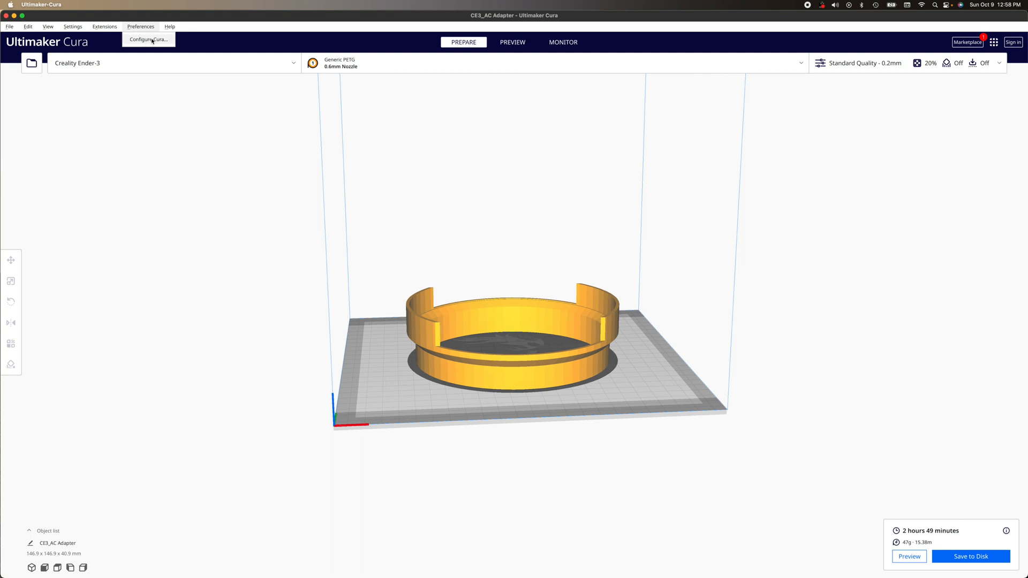
click(148, 39)
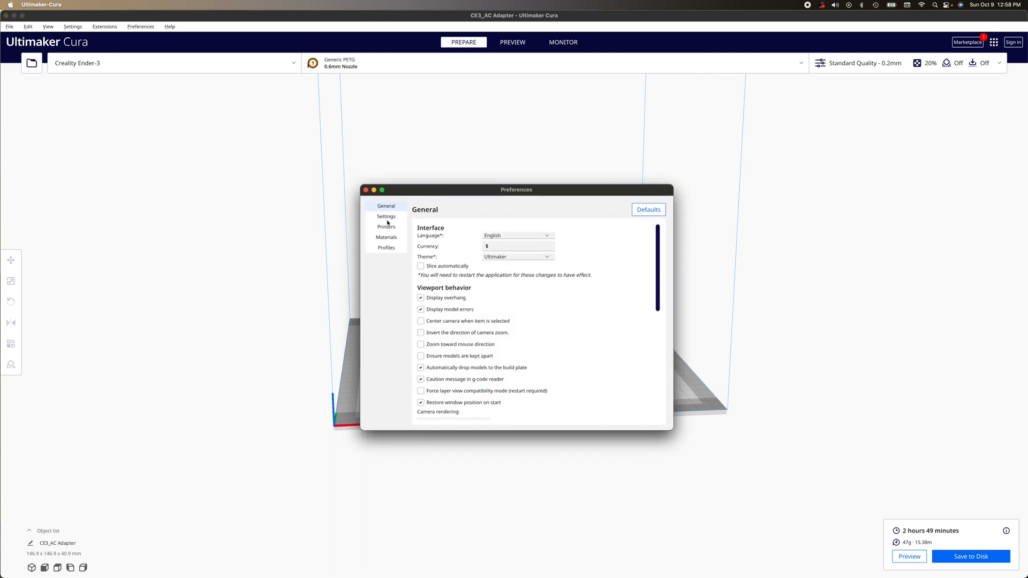
click(387, 237)
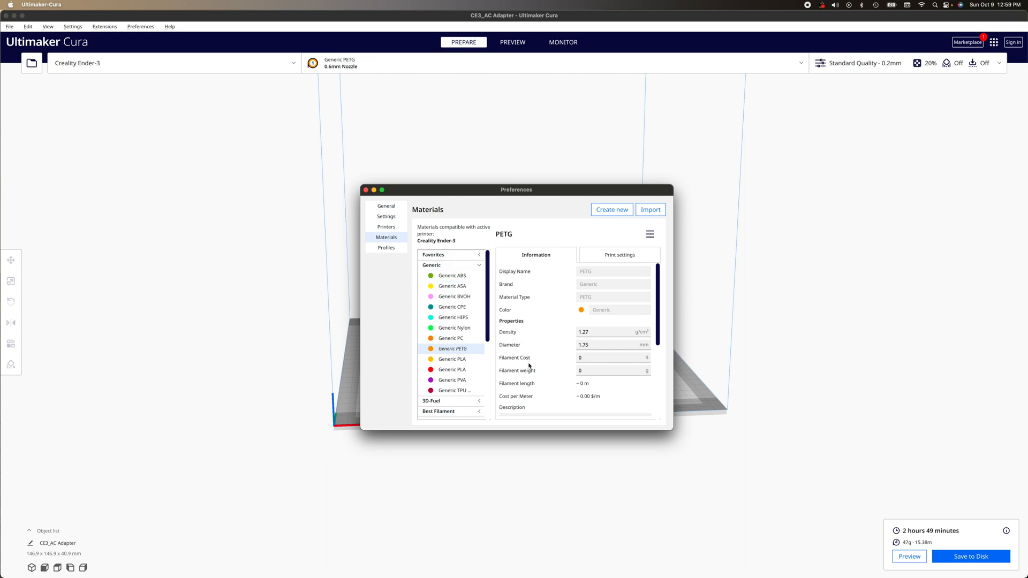
- Set Generic PETG filament cost to 24 and spool weight to 1000 g, then close preferences
click(612, 358)
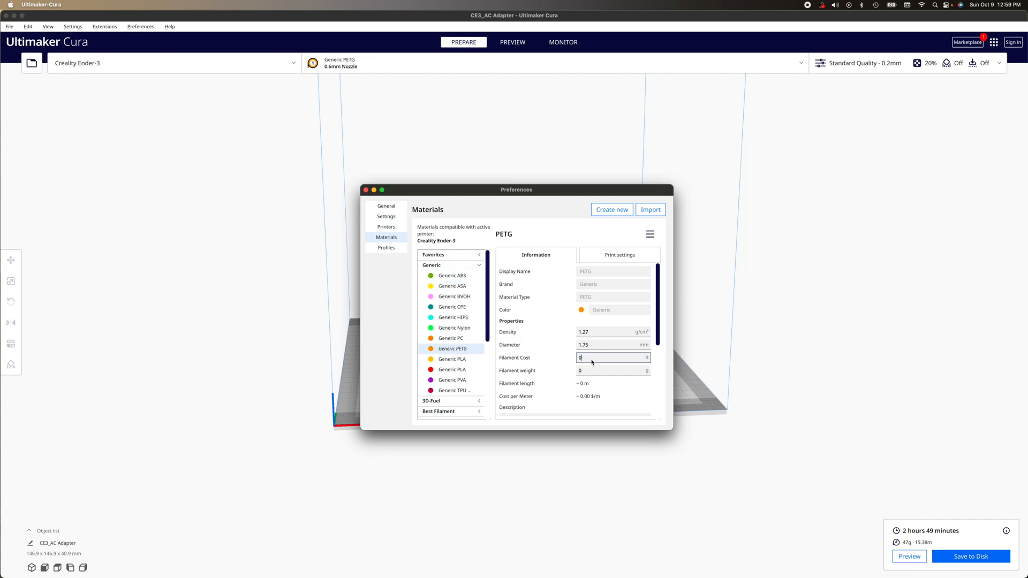
text(24)
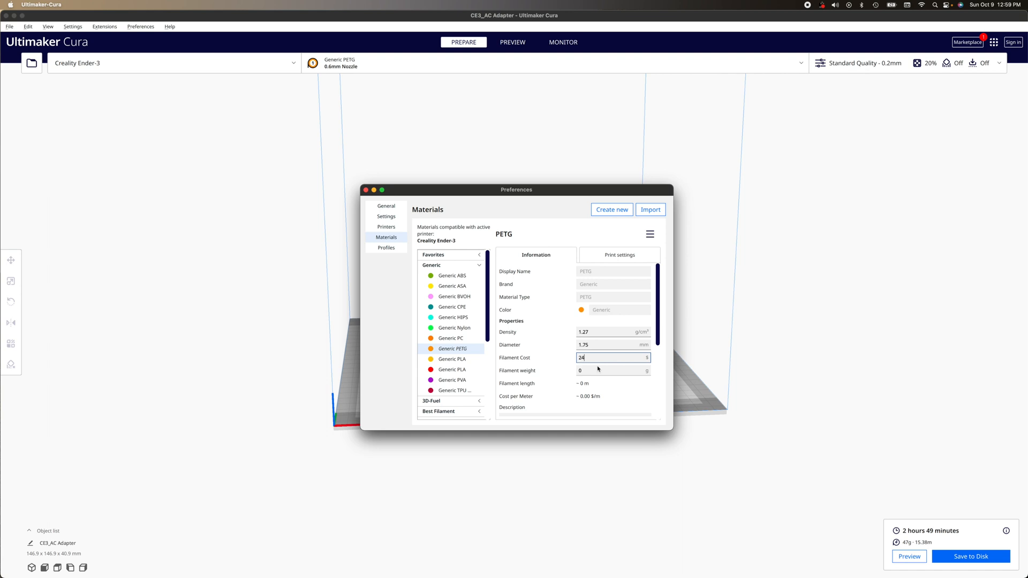
click(612, 371)
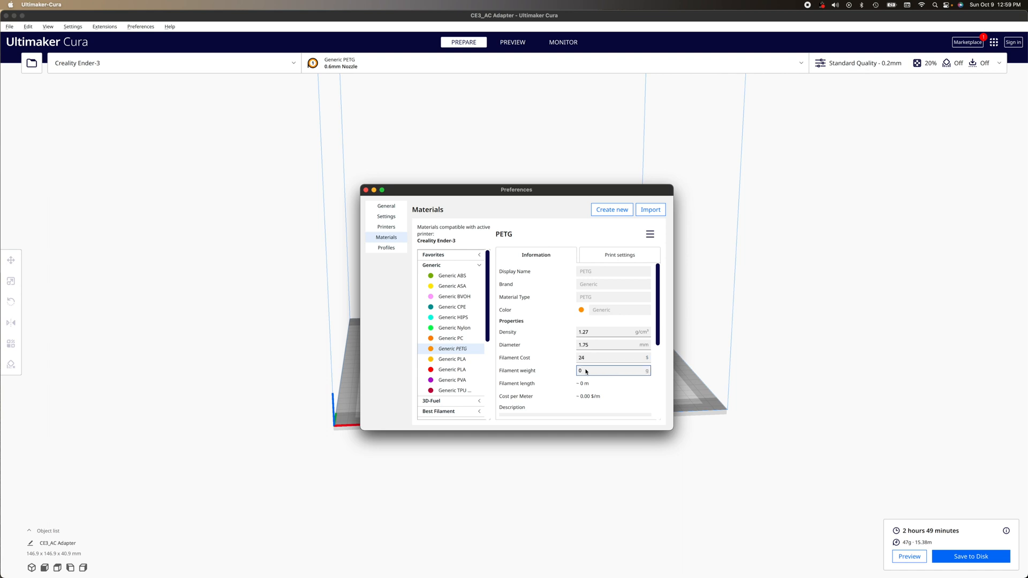
text(1000)
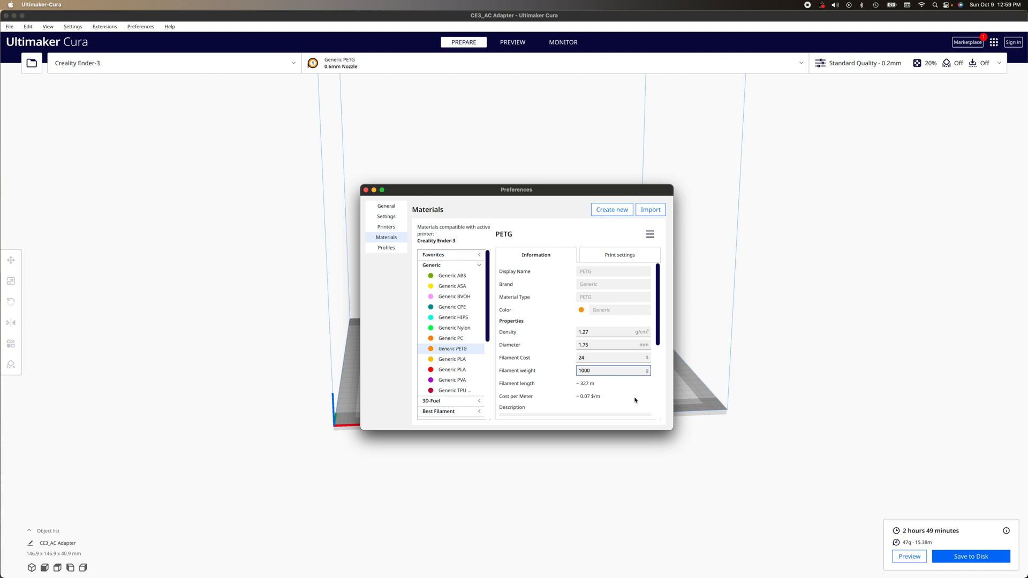
click(367, 190)
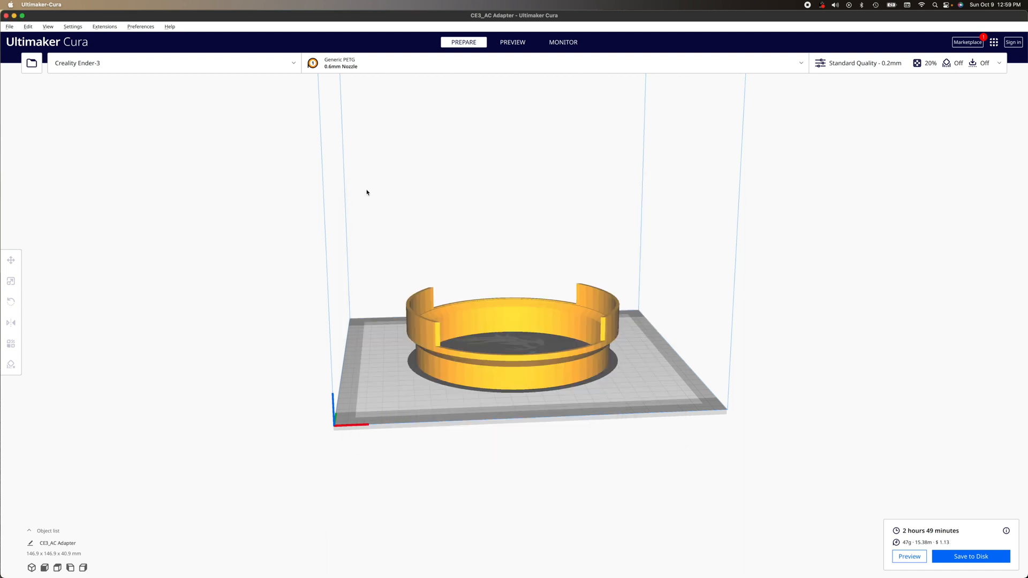
- Select the adapter and re-slice it so the estimate now includes the $1.13 cost
click(11, 282)
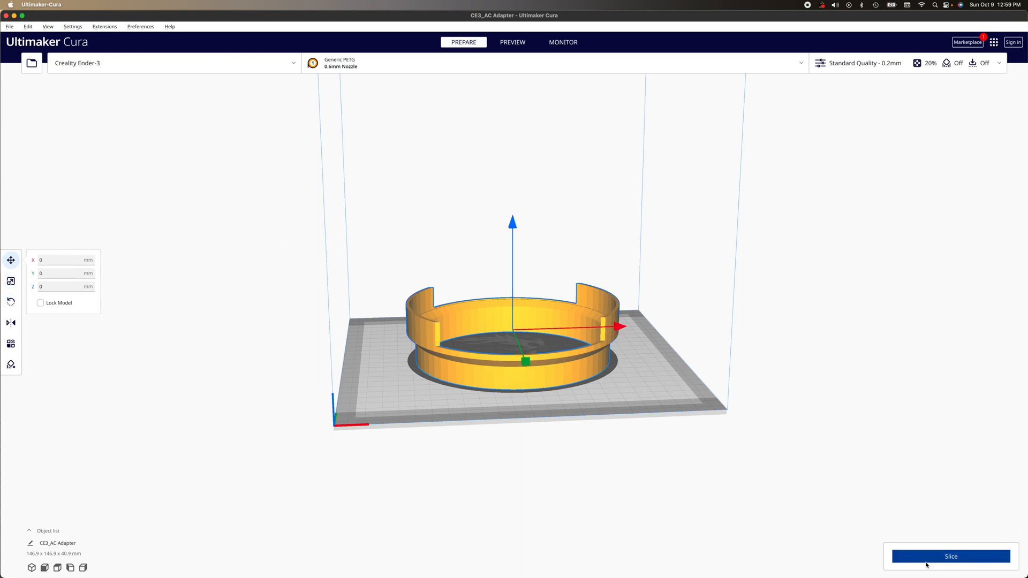
click(950, 556)
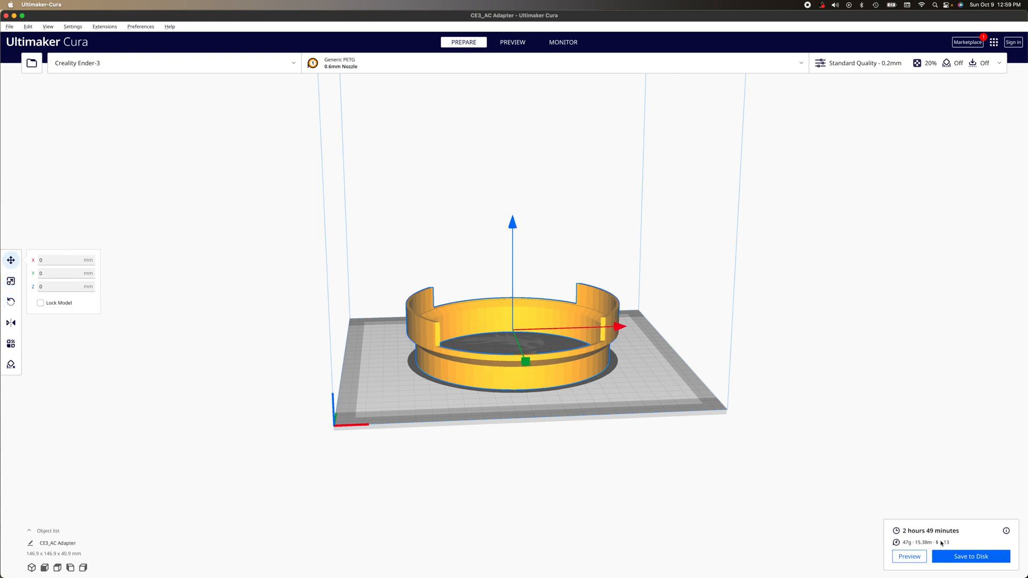